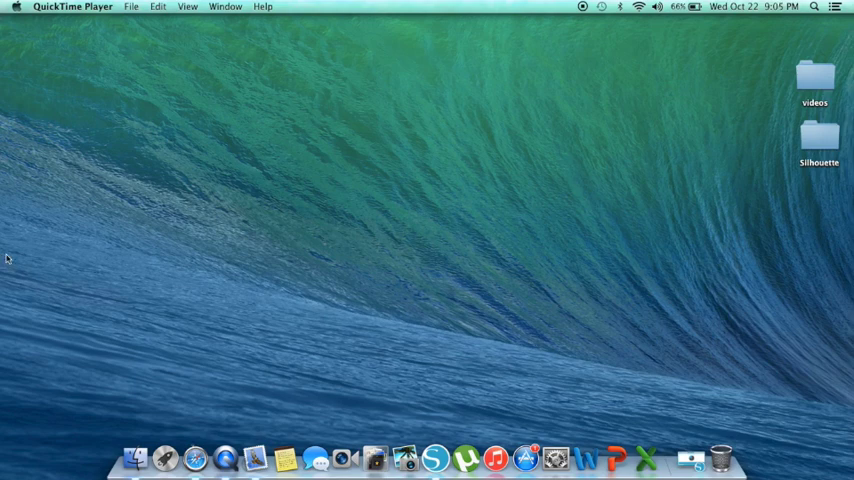
{"action": "mouse_move", "coordinate": [184, 358]}
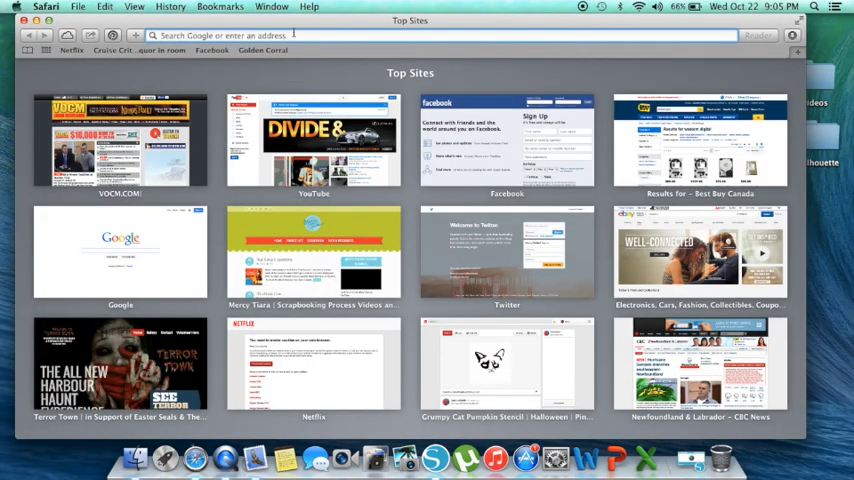
Search Safari for 'grumpy cat silhouette', fixing a typo, and open the pumpkin stencil result.
{"action": "type", "text": "frum"}
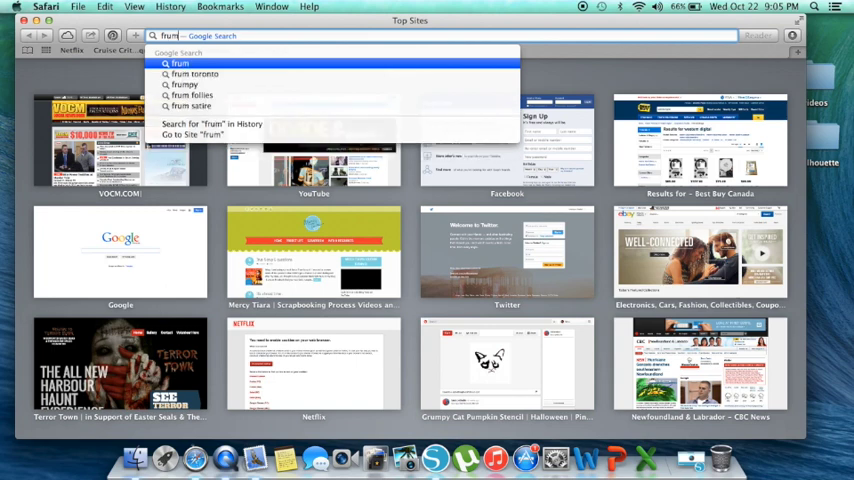
{"action": "key", "text": "Backspace"}
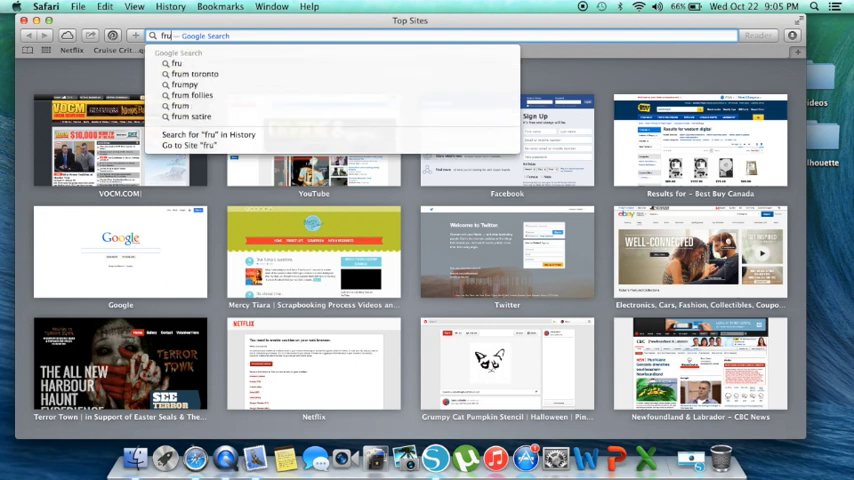
{"action": "type", "text": "grumpy cat sil"}
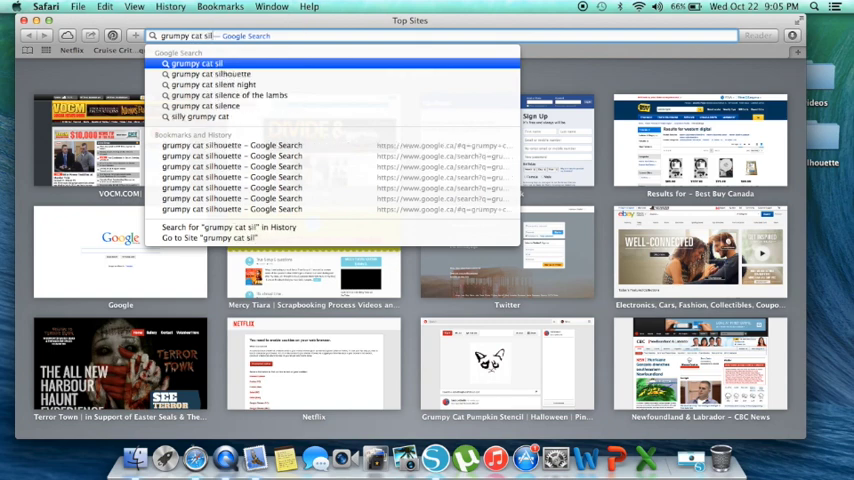
{"action": "left_click", "coordinate": [210, 74]}
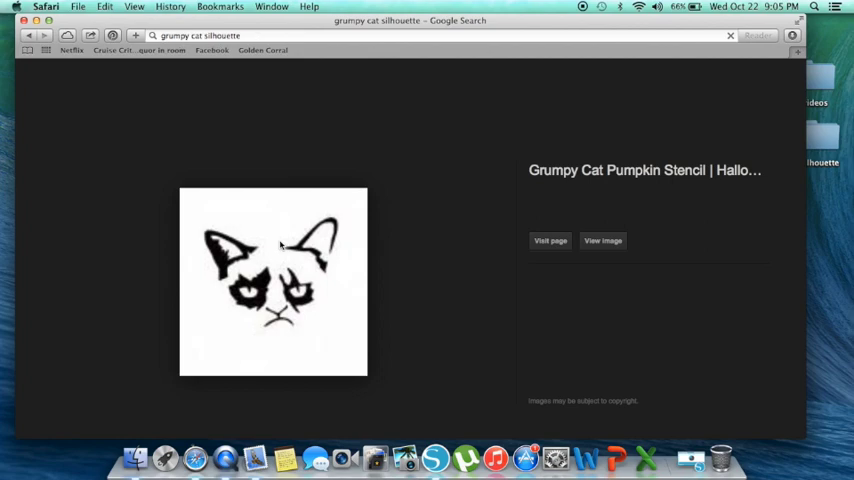
Download the Grumpy Cat pumpkin stencil using the image's Download Image option.
{"action": "scroll", "scroll_direction": "up", "scroll_amount": 3}
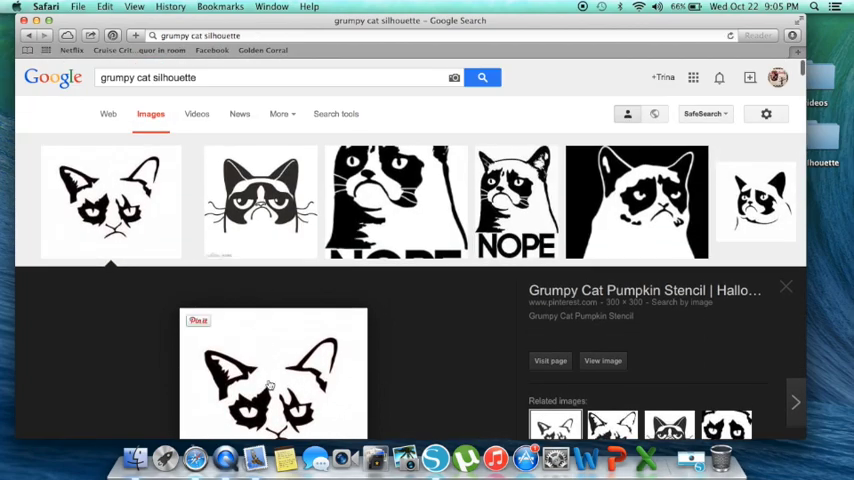
{"action": "scroll", "scroll_direction": "down", "scroll_amount": 3}
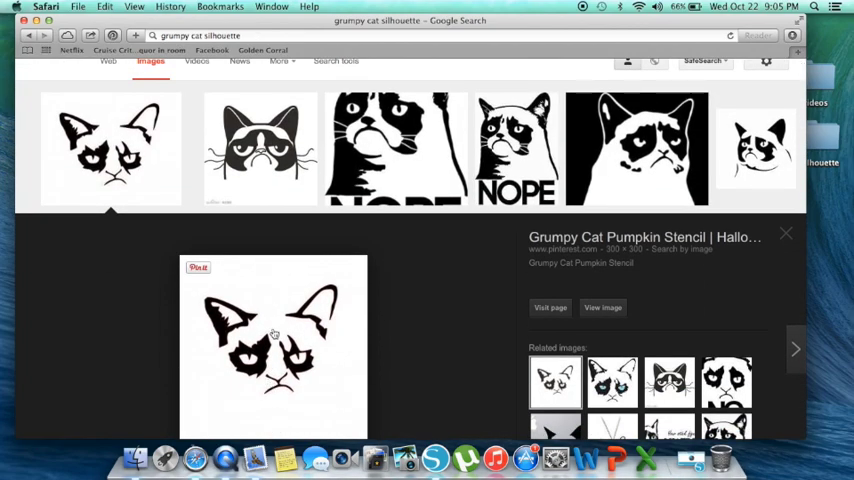
{"action": "right_click", "coordinate": [273, 335]}
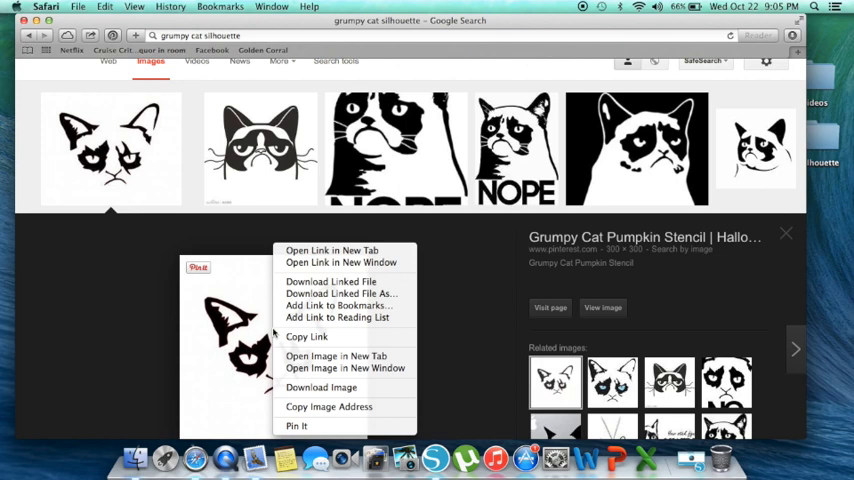
{"action": "mouse_move", "coordinate": [321, 387]}
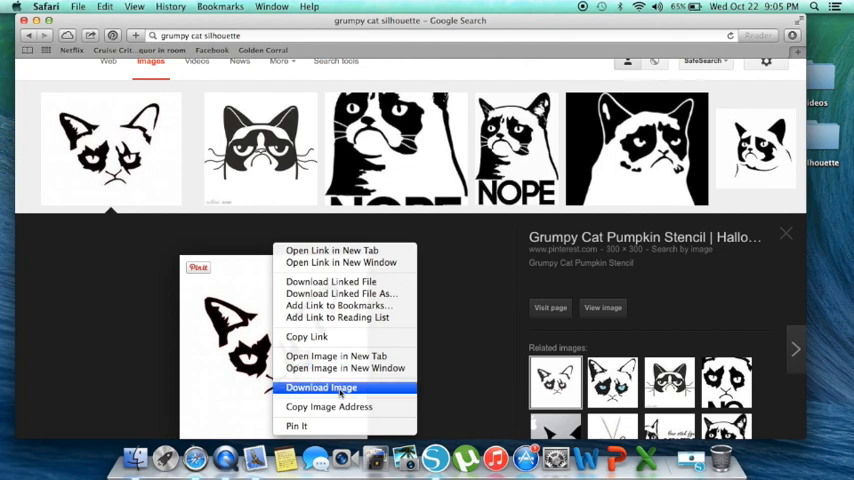
{"action": "left_click", "coordinate": [321, 387]}
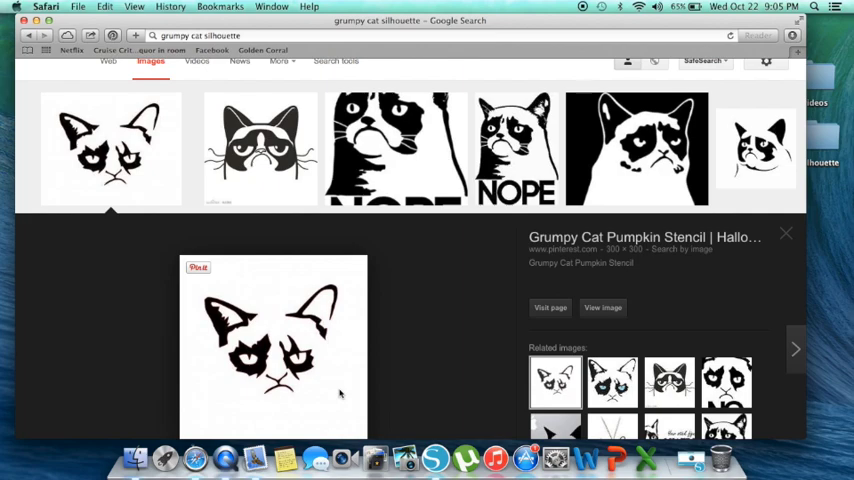
{"action": "mouse_move", "coordinate": [157, 196]}
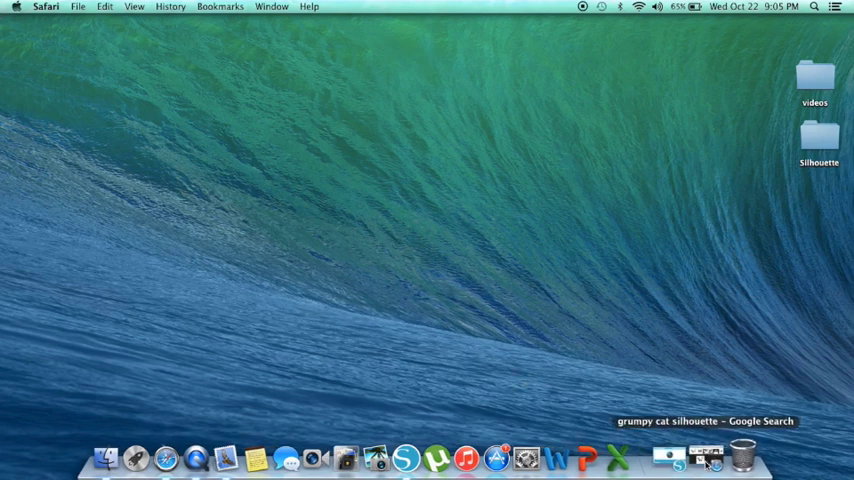
{"action": "mouse_move", "coordinate": [705, 457]}
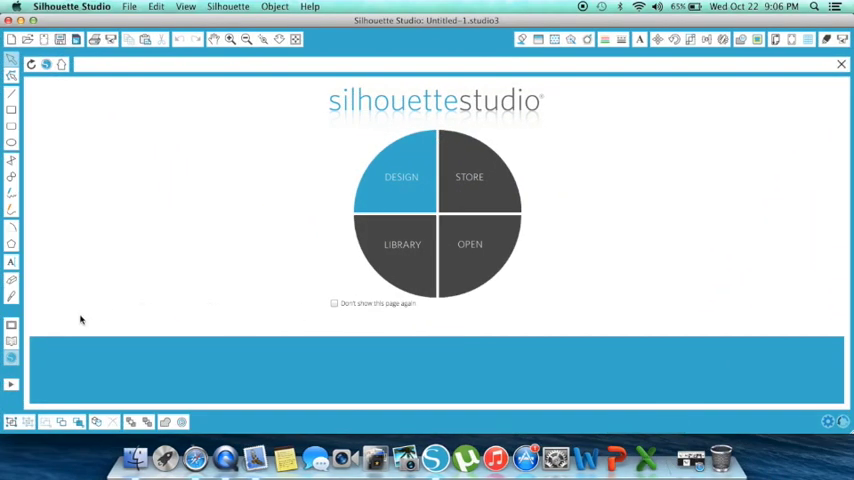
Choose DESIGN on the Silhouette Studio welcome wheel for a new untitled page.
{"action": "left_click", "coordinate": [401, 177]}
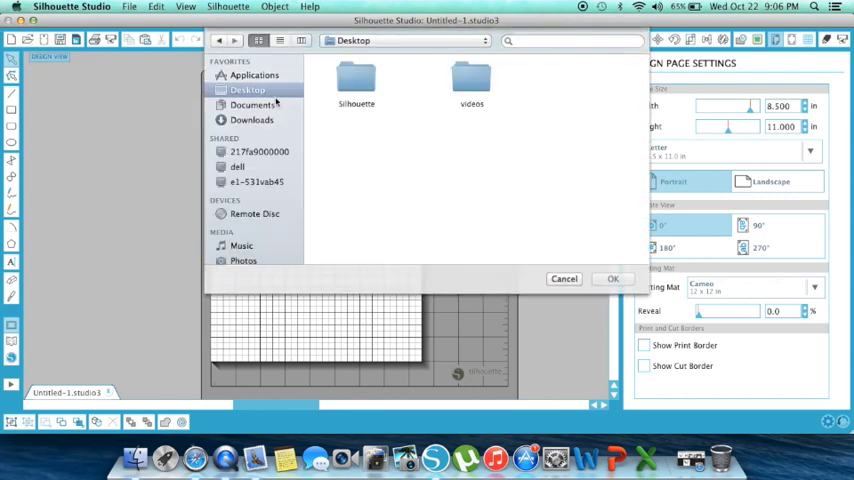
Open the il_340x270 grumpy cat JPG from the Downloads folder.
{"action": "left_click", "coordinate": [251, 120]}
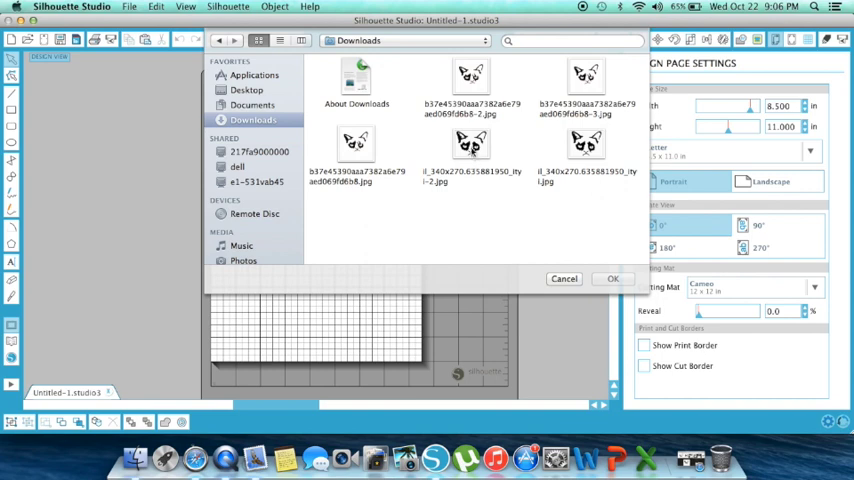
{"action": "left_click", "coordinate": [470, 145]}
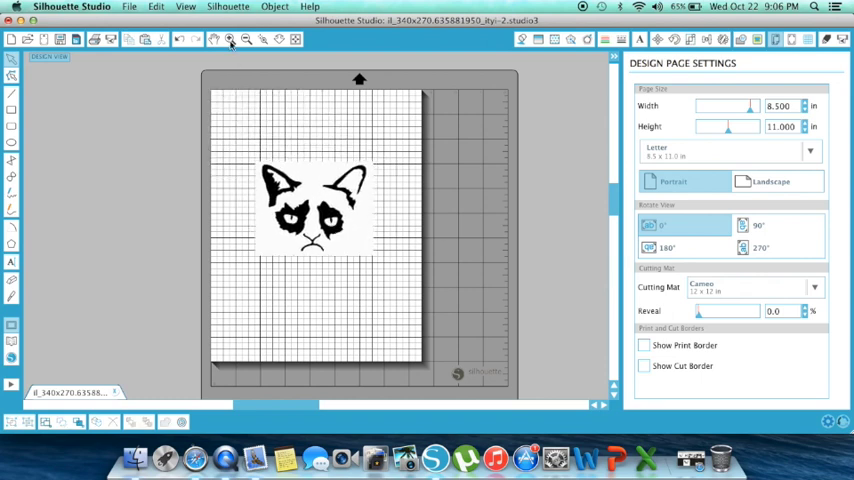
Zoom in until the grumpy cat stencil fills the workspace.
{"action": "left_click", "coordinate": [245, 39]}
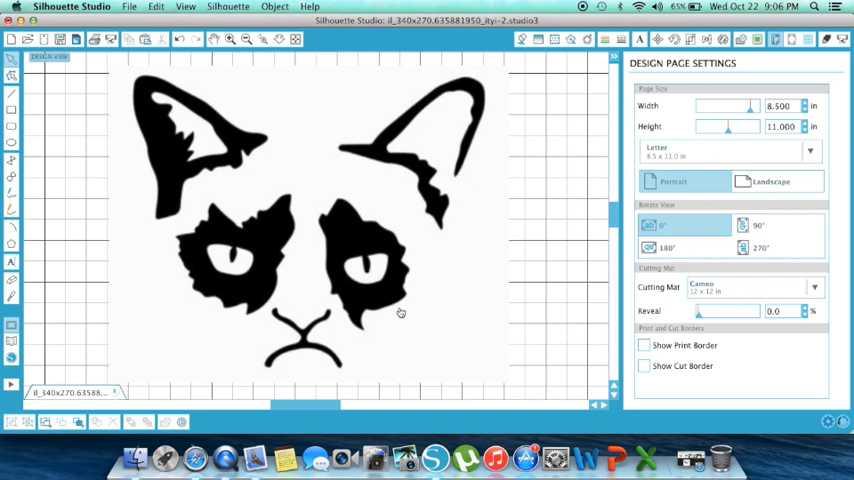
{"action": "mouse_move", "coordinate": [518, 250]}
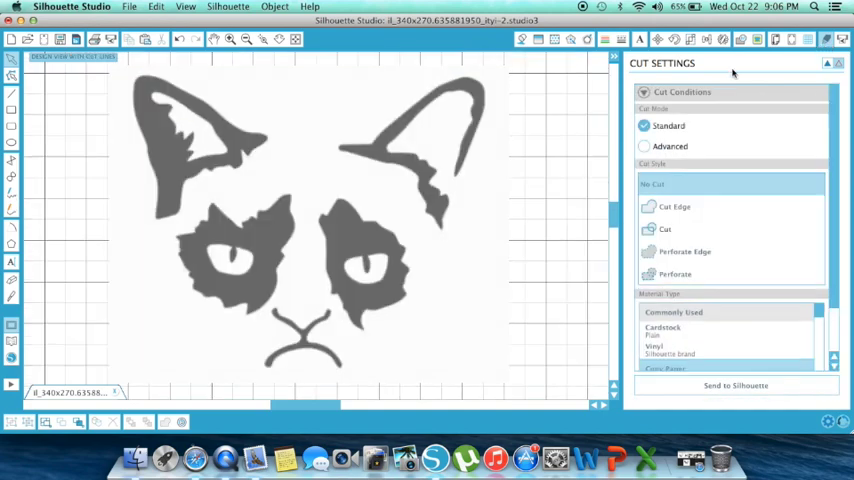
{"action": "mouse_move", "coordinate": [305, 214]}
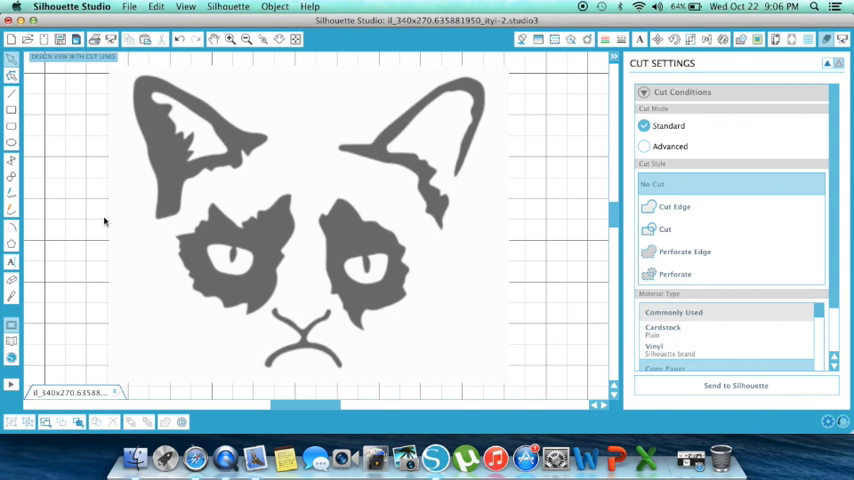
{"action": "mouse_move", "coordinate": [82, 218]}
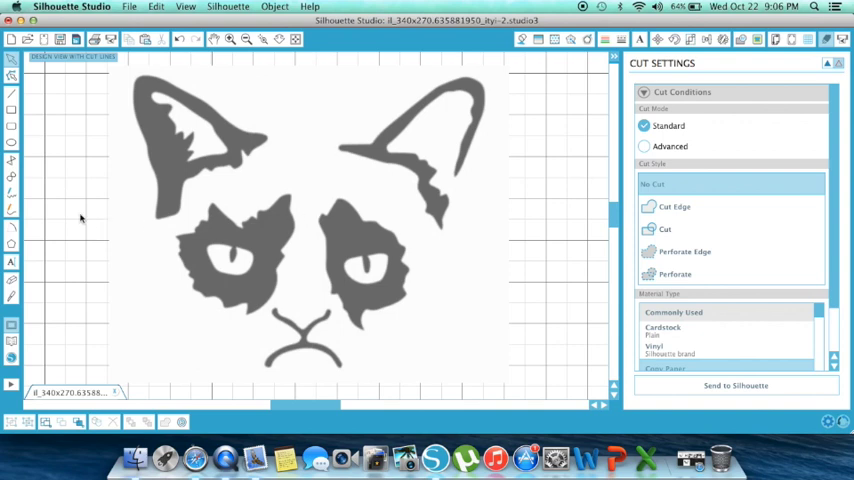
{"action": "mouse_move", "coordinate": [70, 130]}
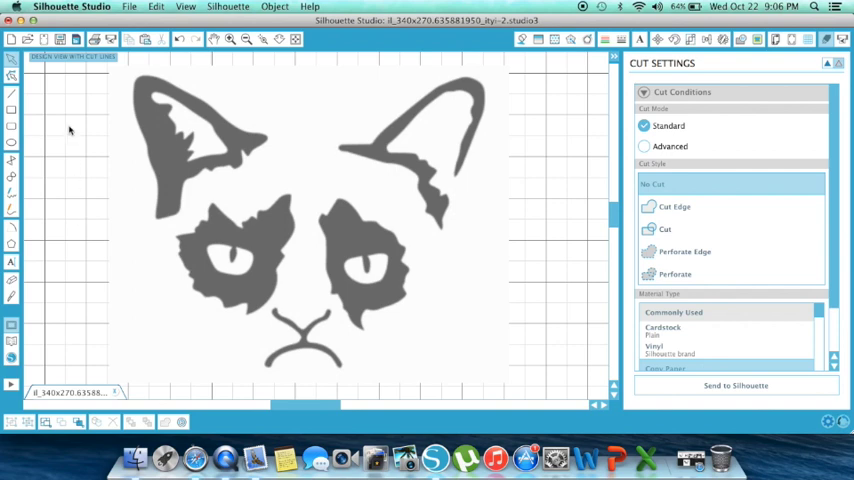
{"action": "mouse_move", "coordinate": [70, 113]}
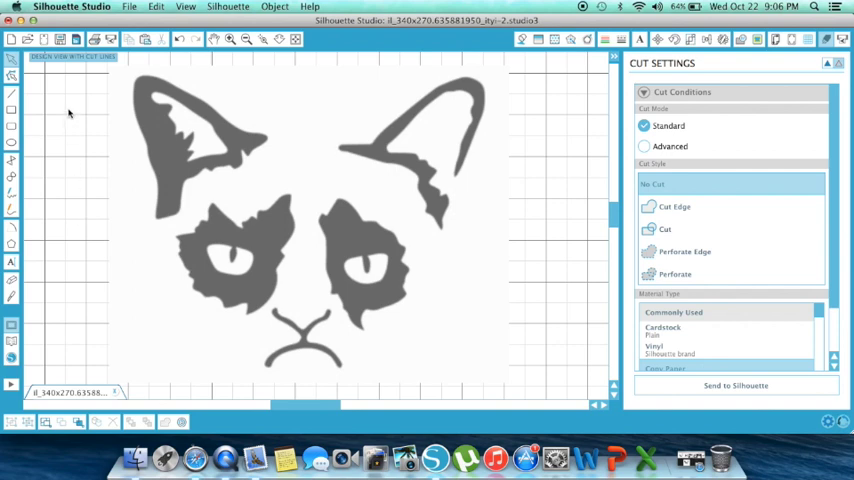
{"action": "mouse_move", "coordinate": [249, 156]}
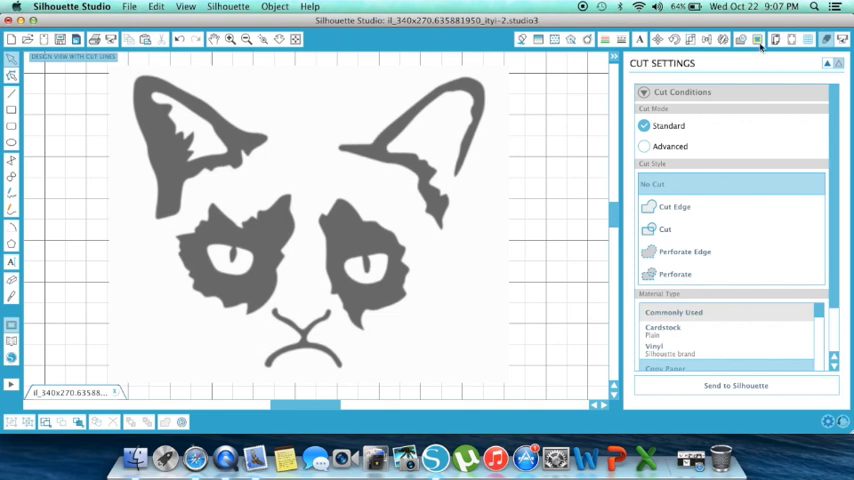
{"action": "mouse_move", "coordinate": [758, 40]}
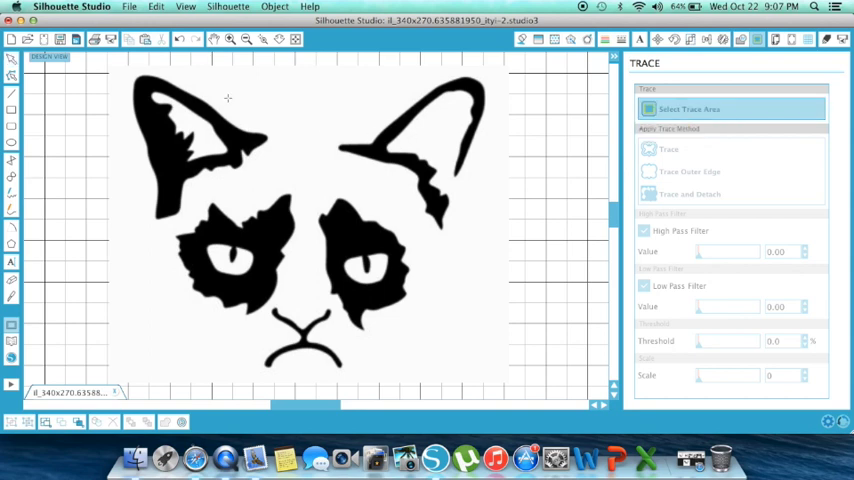
{"action": "mouse_move", "coordinate": [97, 63]}
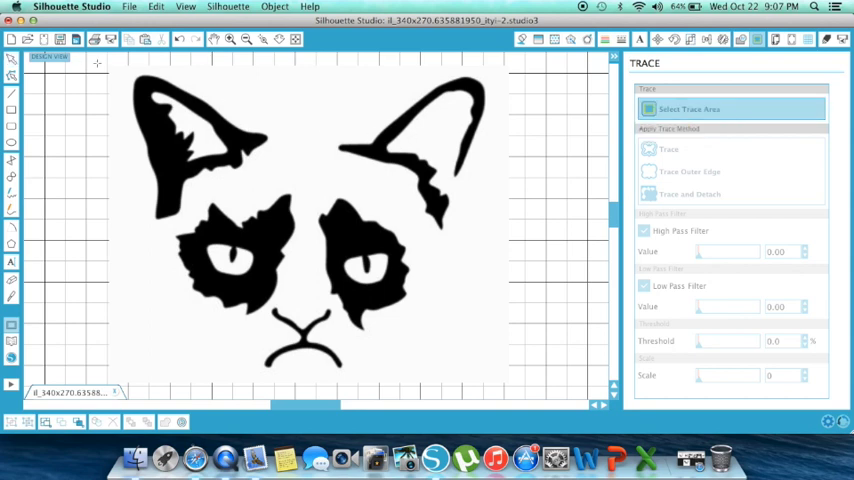
Drag a trace-area rectangle around the entire Grumpy Cat image.
{"action": "left_click_drag", "start_coordinate": [108, 71], "coordinate": [258, 78]}
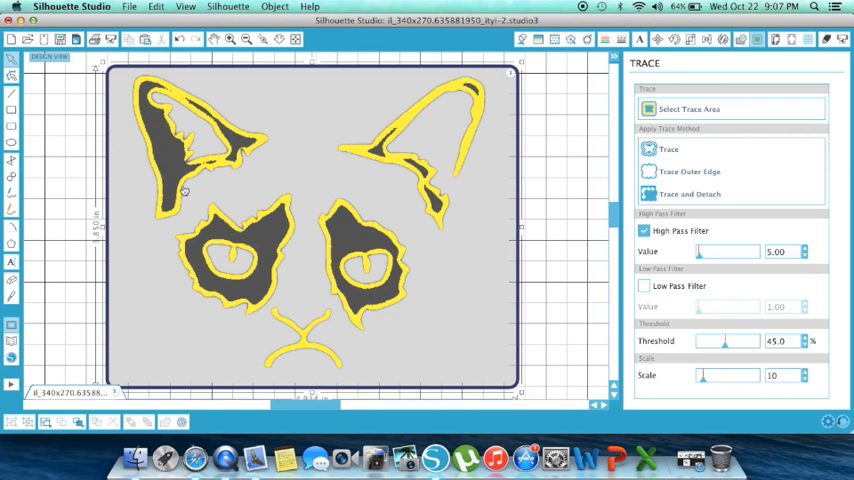
{"action": "mouse_move", "coordinate": [227, 240]}
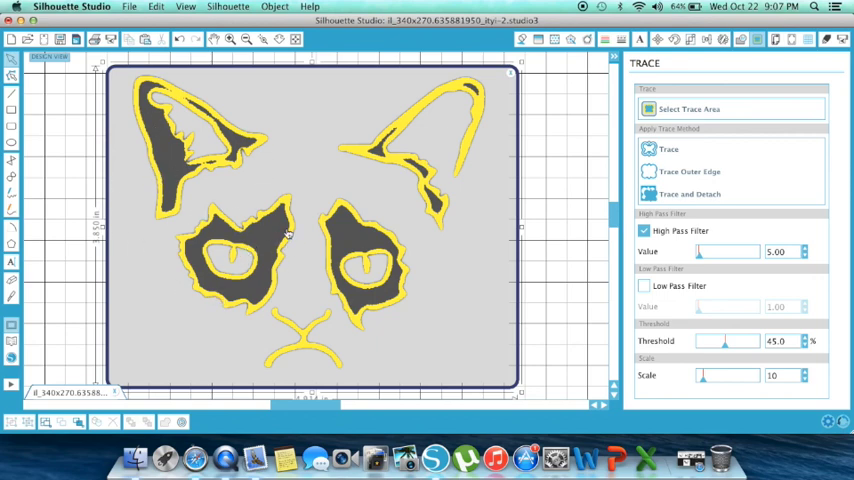
{"action": "mouse_move", "coordinate": [283, 240]}
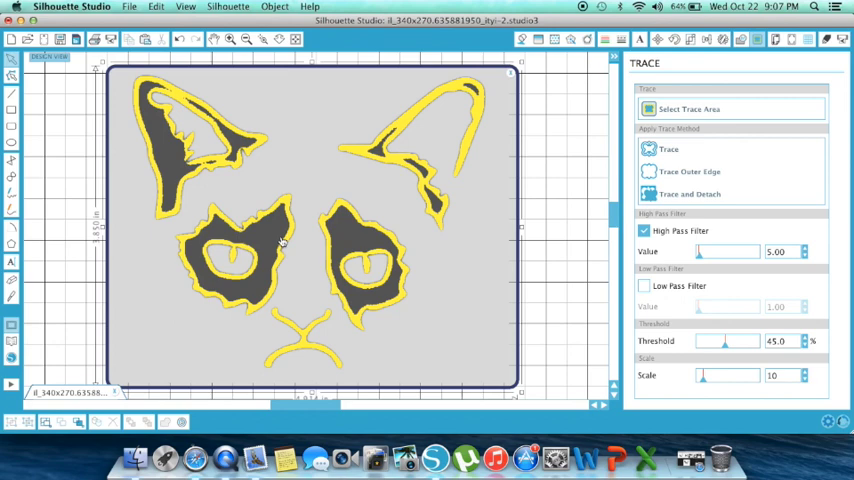
{"action": "mouse_move", "coordinate": [299, 240]}
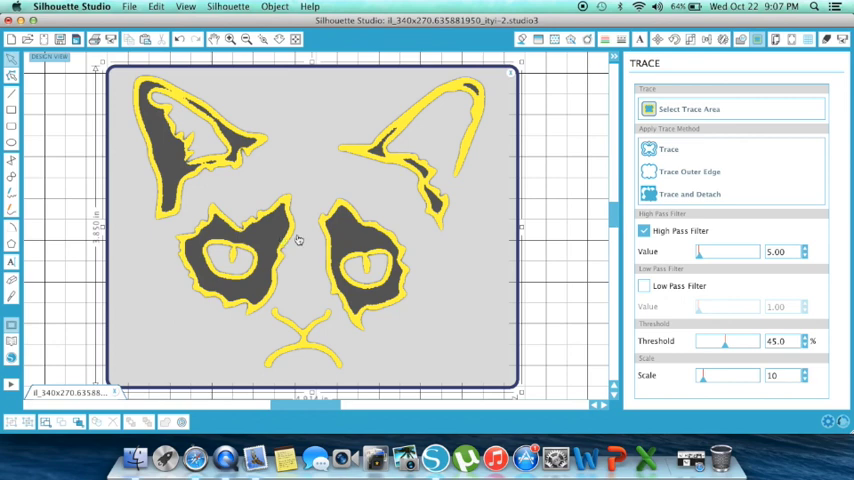
{"action": "mouse_move", "coordinate": [489, 224]}
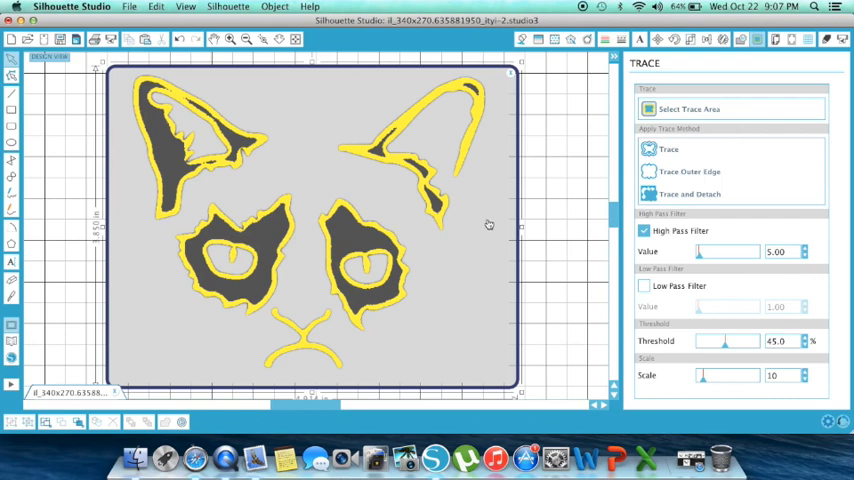
{"action": "mouse_move", "coordinate": [643, 231]}
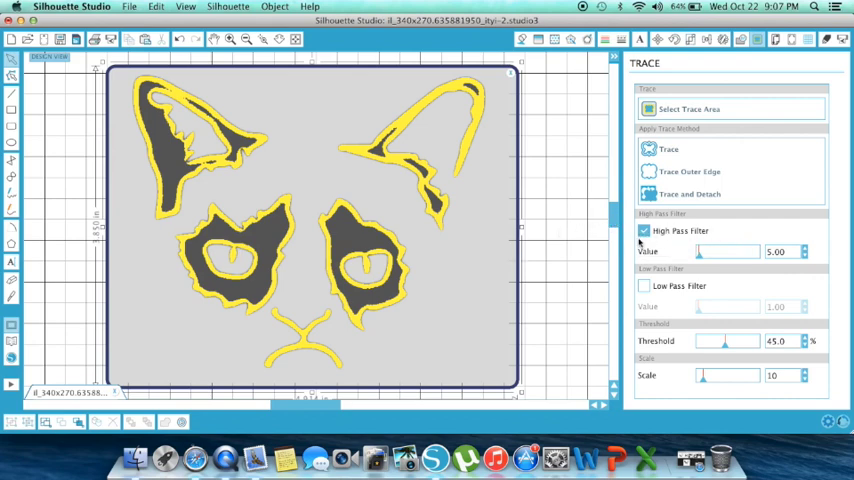
Uncheck High Pass Filter for a solid yellow trace preview and zoom in.
{"action": "left_click", "coordinate": [644, 231]}
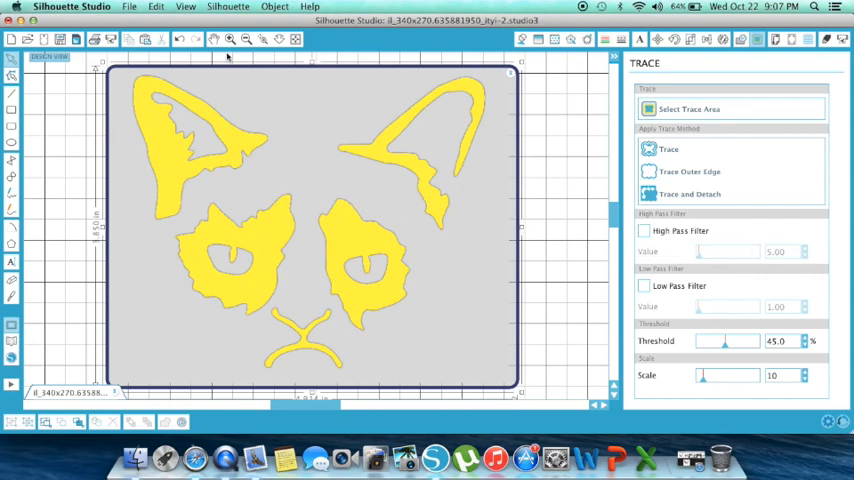
{"action": "left_click", "coordinate": [228, 39]}
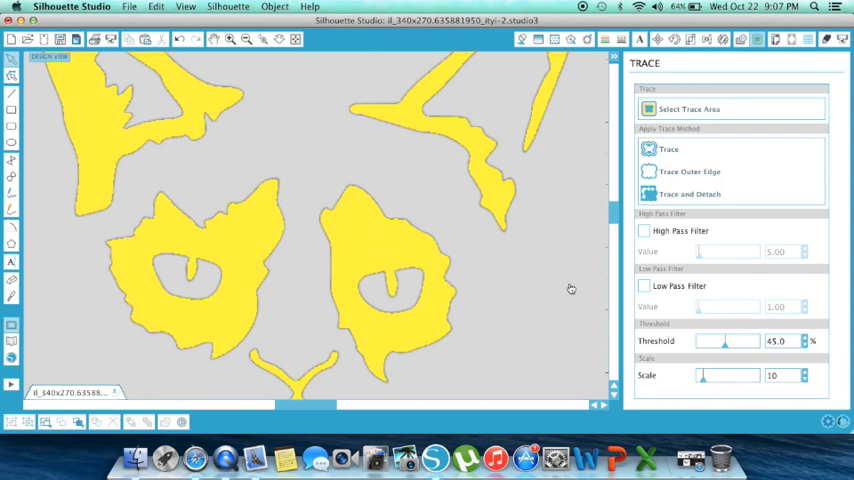
{"action": "mouse_move", "coordinate": [647, 361]}
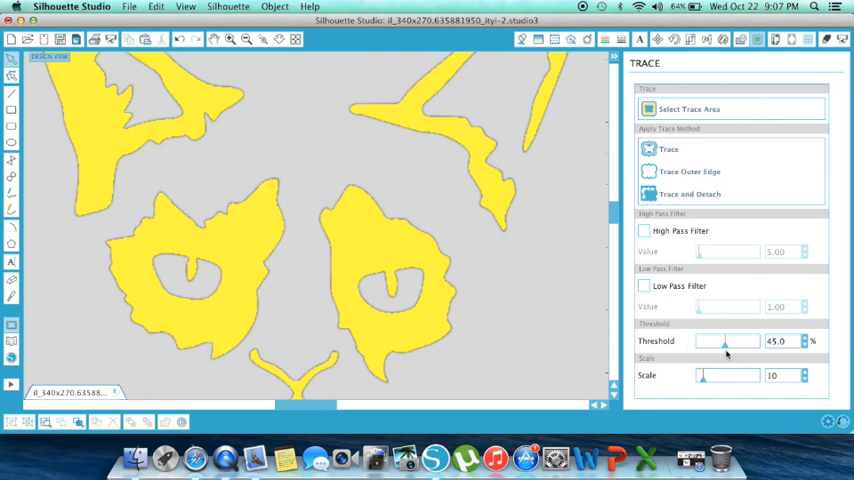
Adjust the Threshold slider down from 45% until it settles at 40.8%.
{"action": "left_click_drag", "start_coordinate": [730, 341], "coordinate": [723, 341]}
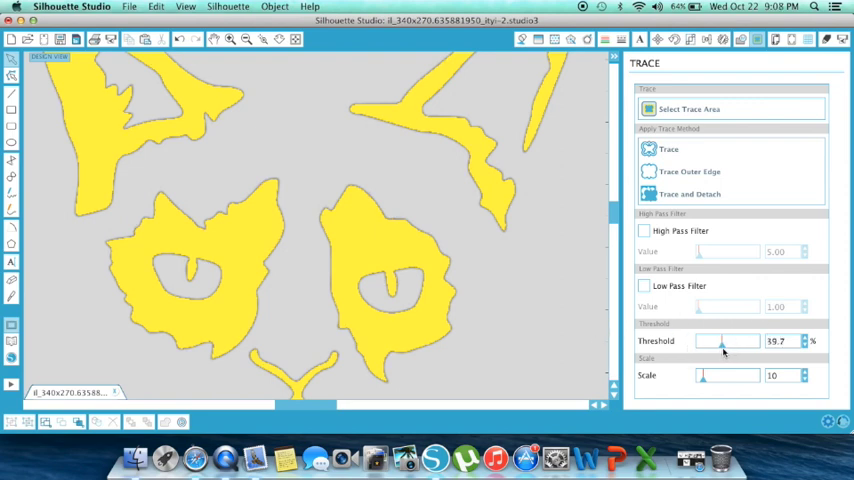
{"action": "left_click_drag", "start_coordinate": [705, 341], "coordinate": [725, 341]}
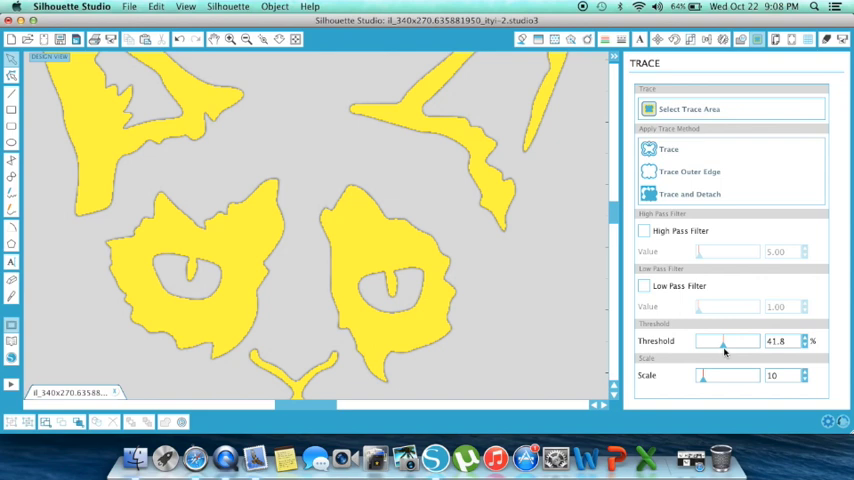
{"action": "left_click_drag", "start_coordinate": [732, 341], "coordinate": [724, 341]}
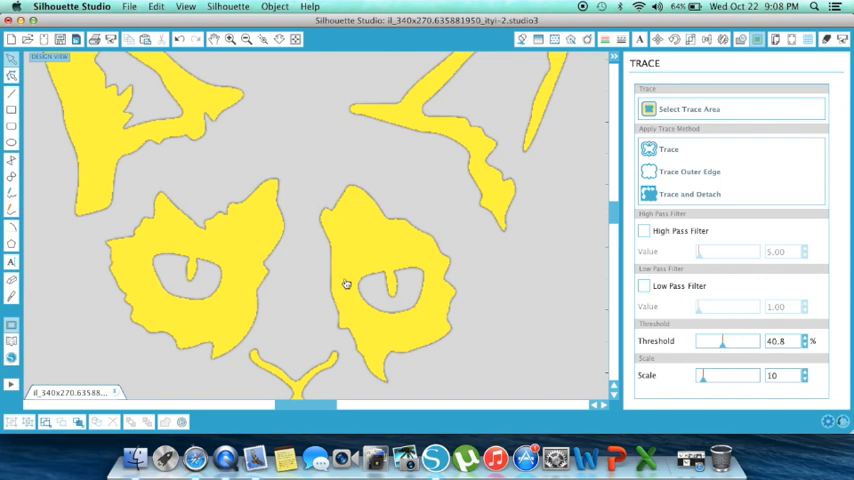
{"action": "mouse_move", "coordinate": [217, 184]}
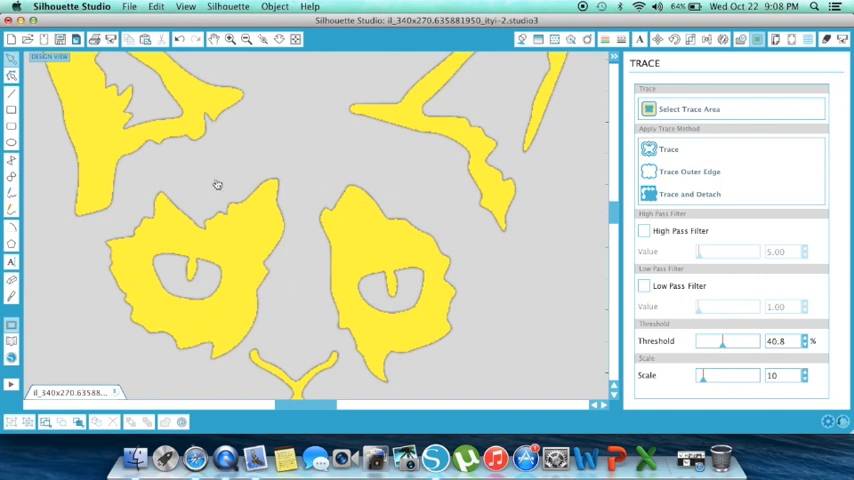
{"action": "mouse_move", "coordinate": [253, 193]}
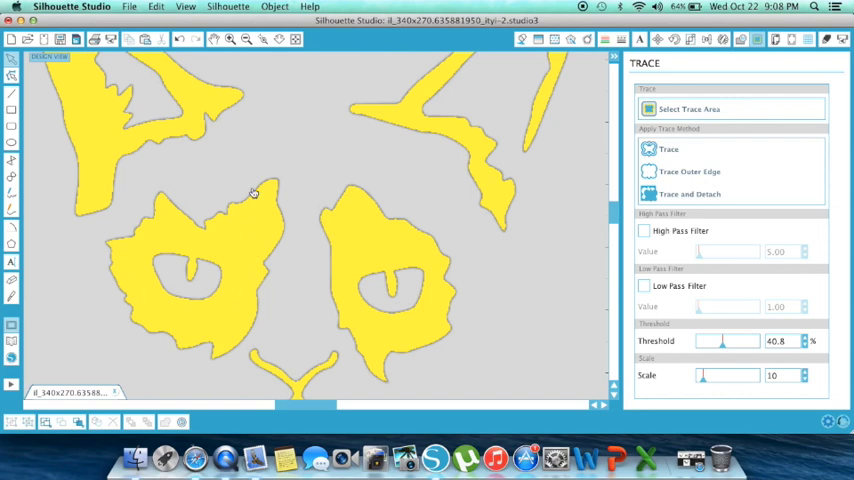
{"action": "mouse_move", "coordinate": [543, 184]}
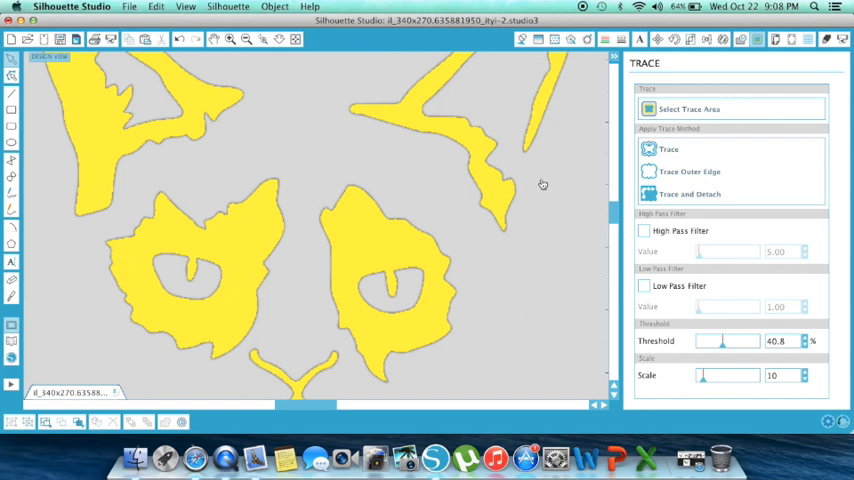
{"action": "mouse_move", "coordinate": [508, 240]}
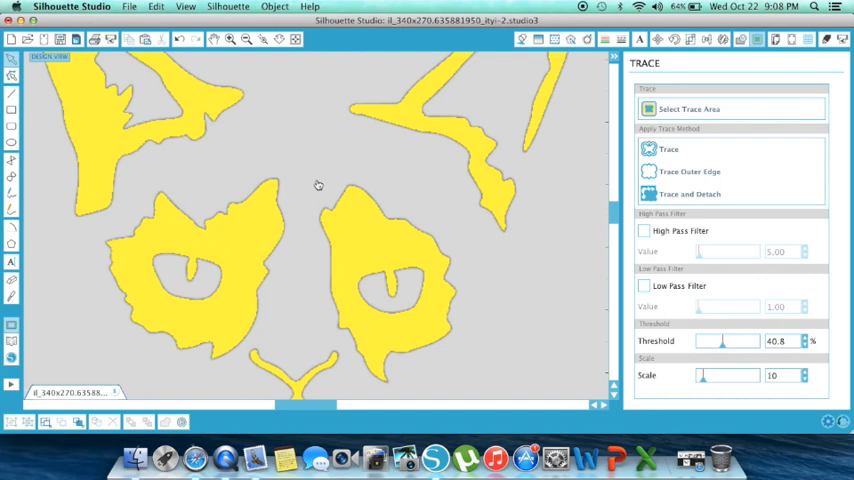
{"action": "mouse_move", "coordinate": [203, 250]}
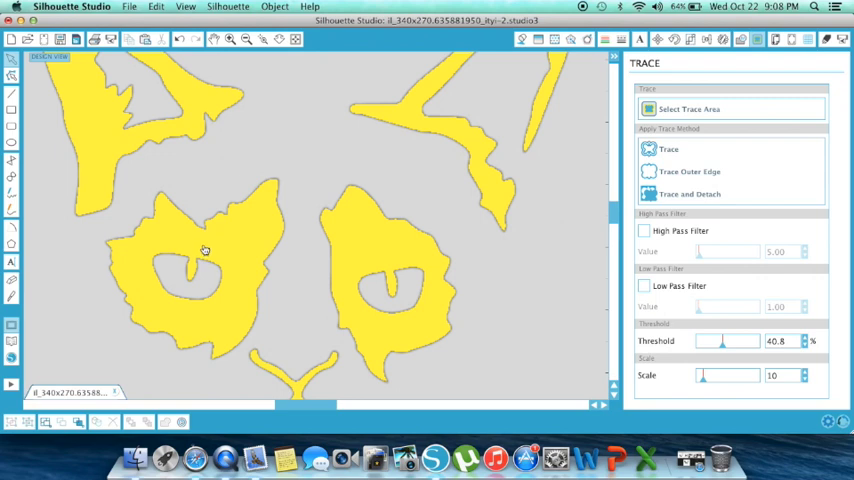
{"action": "mouse_move", "coordinate": [170, 104]}
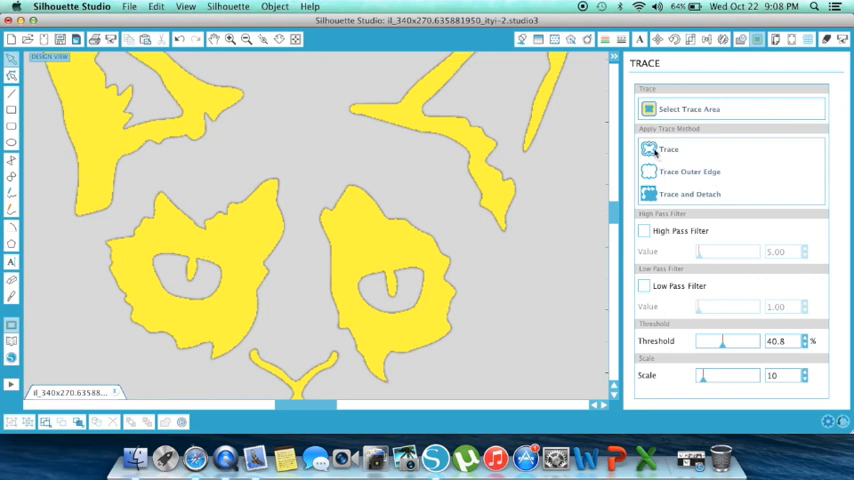
Apply Trace, zoom out, and move the original cat picture off the red cut lines.
{"action": "left_click", "coordinate": [668, 148]}
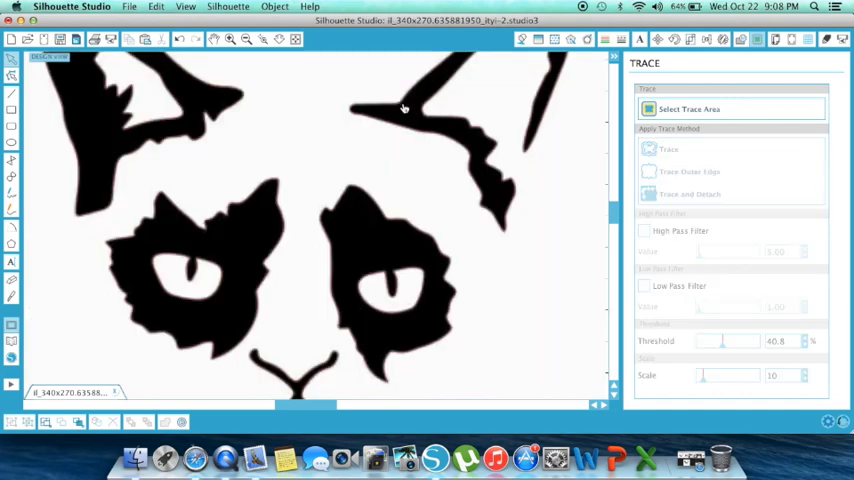
{"action": "left_click", "coordinate": [246, 39]}
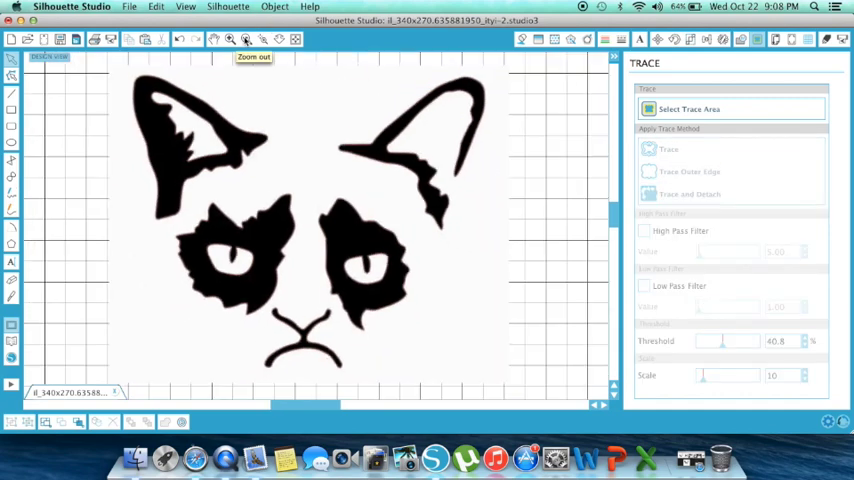
{"action": "left_click", "coordinate": [230, 39]}
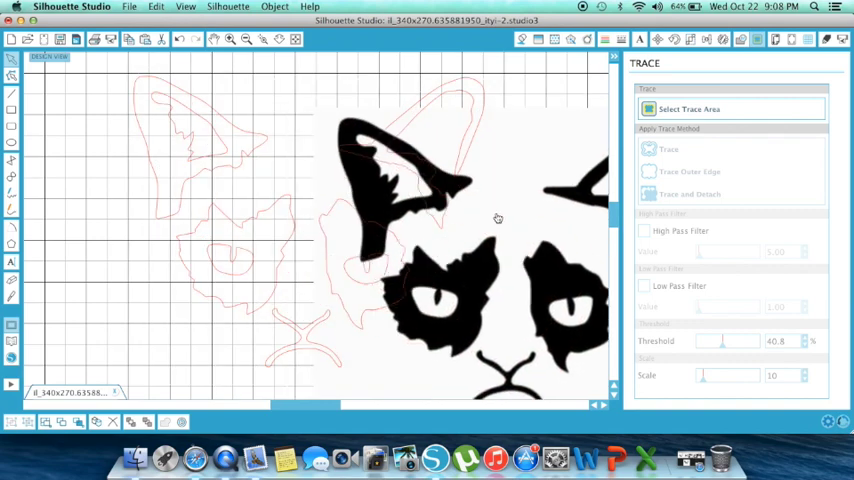